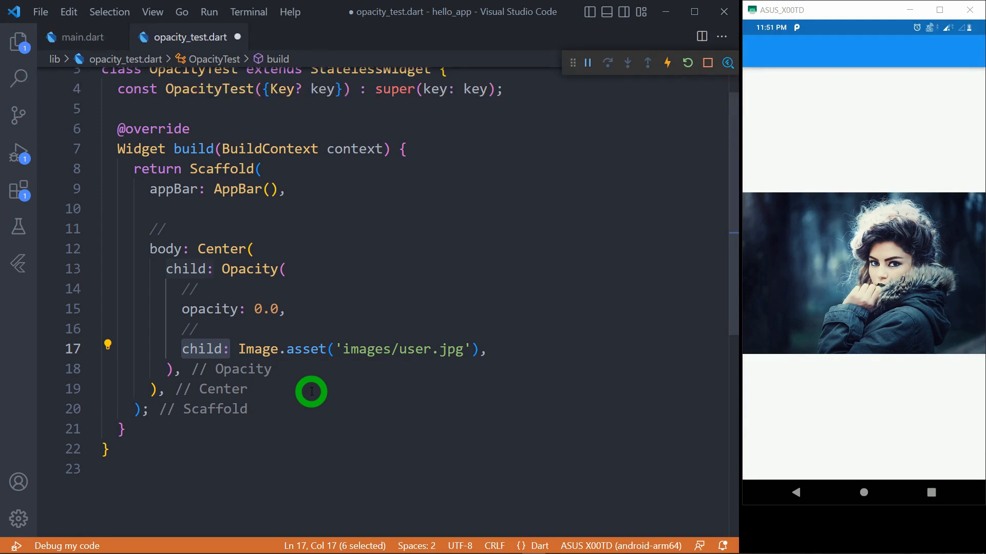
Select the opacity property on line 15 and place the cursor in its value
double_click(210, 309)
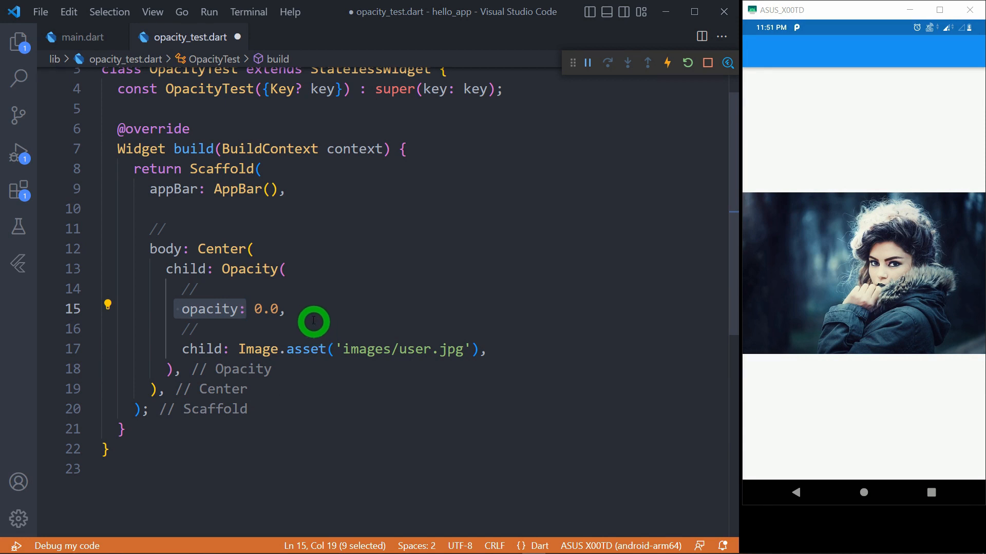
click(254, 309)
text(2)
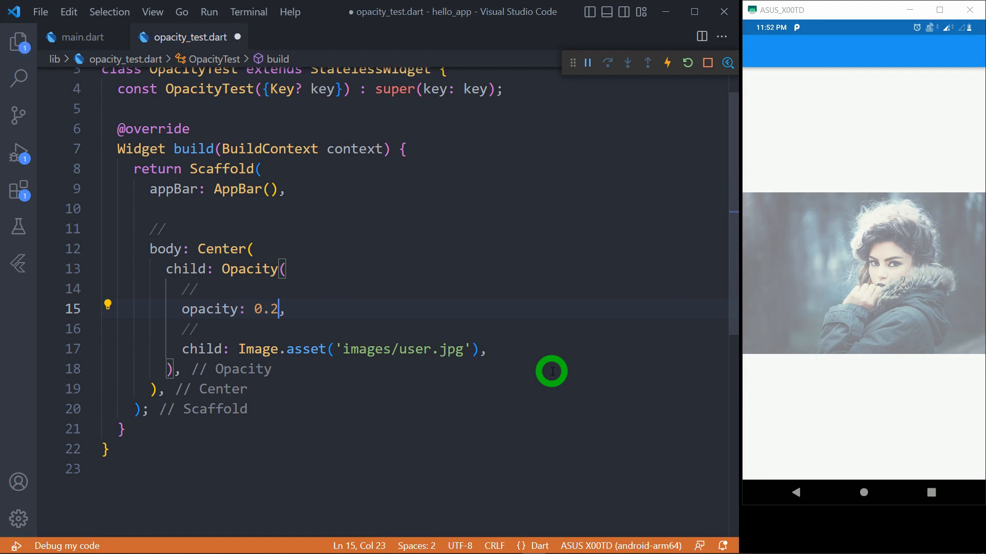
Save to hot-reload opacity 0.2, then change the value to 0.9
key(ctrl+s)
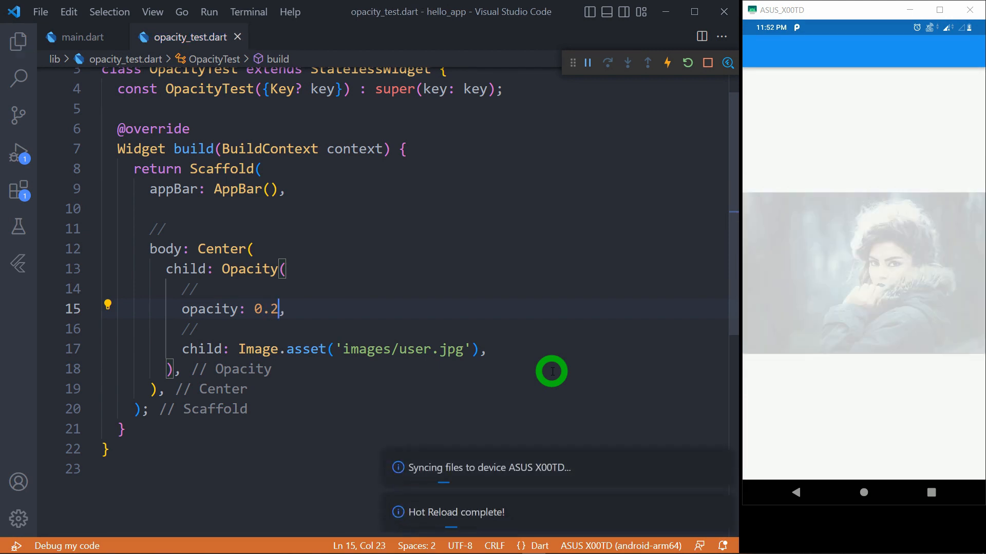
key(Backspace)
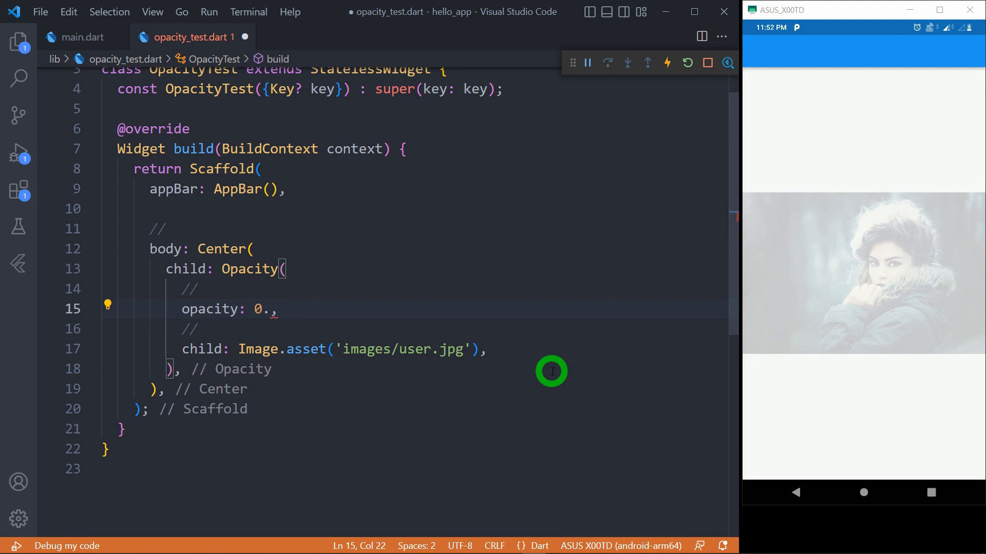
text(9)
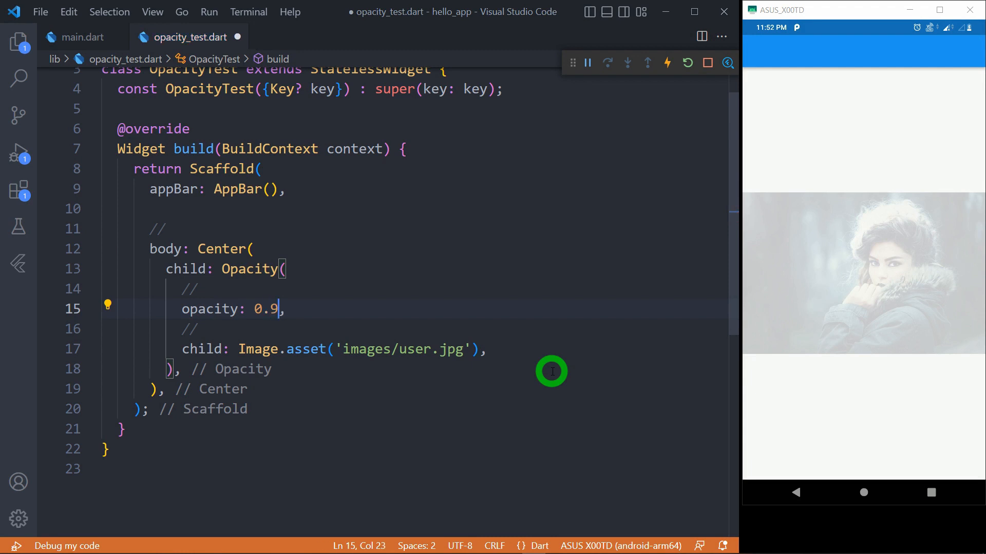